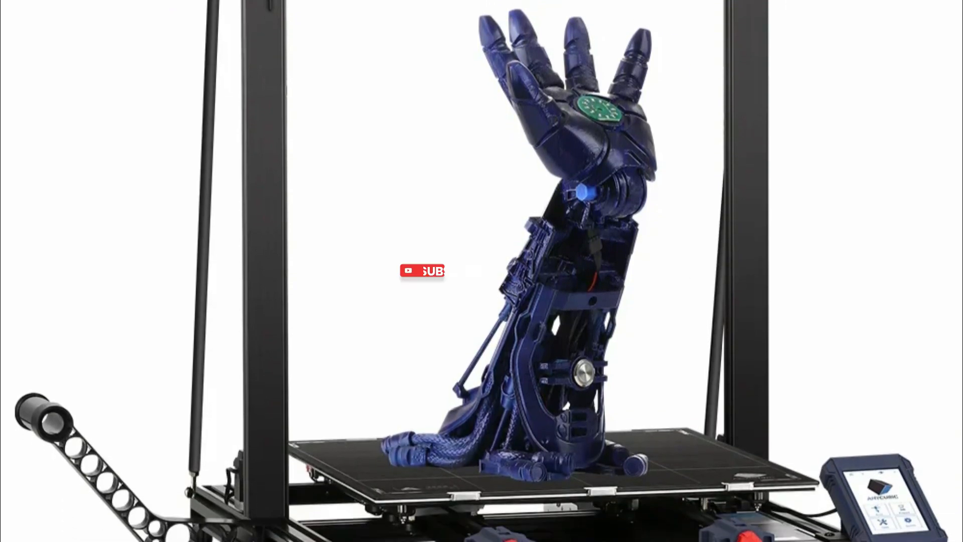
# - Let the outro play until the subscribe banner switches to SUBSCRIBED beside the printed robotic arm
pyautogui.click(422, 271)
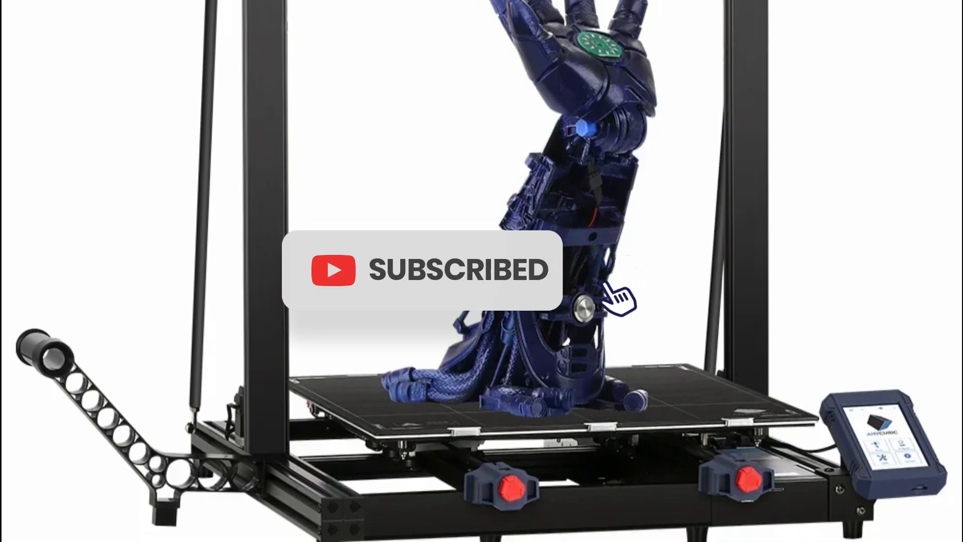